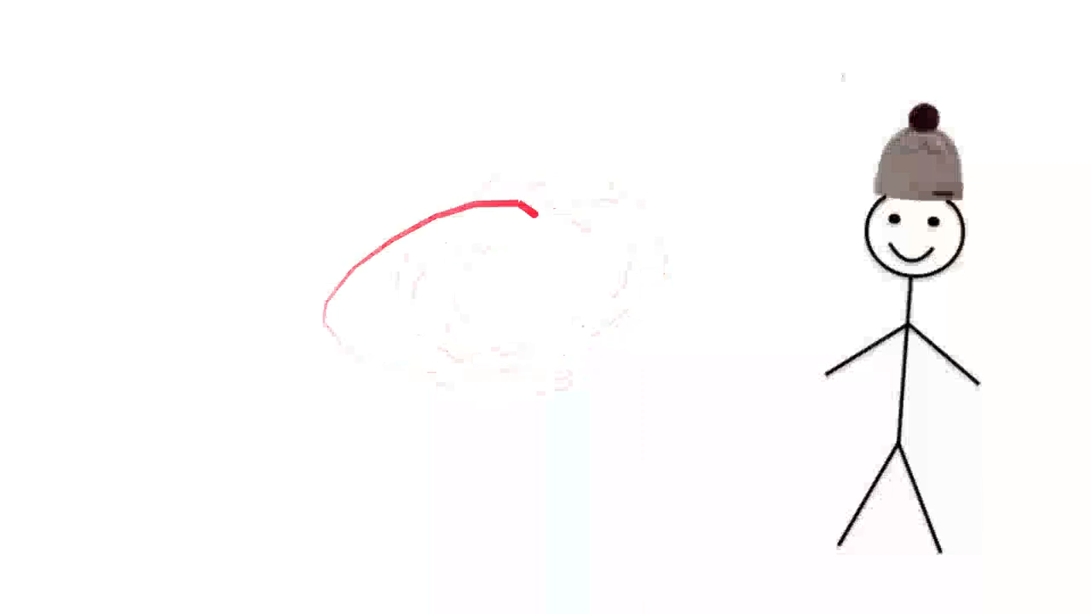
# Step: Draw a red curved arc in the blank area left of the hat-wearing stick figure
pyautogui.moveTo(532, 211); pyautogui.dragTo(630, 310)
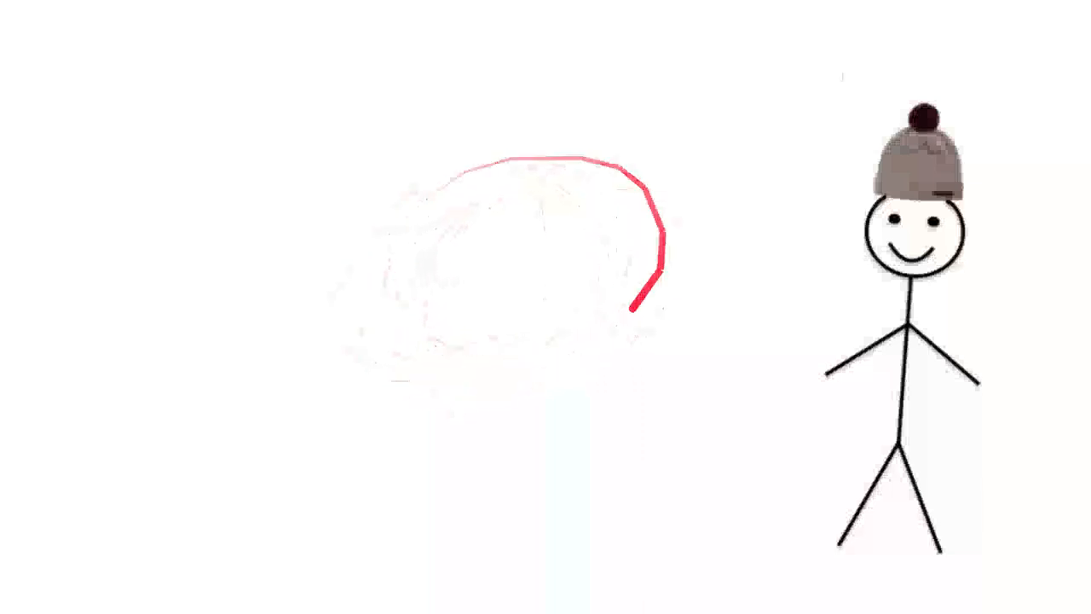